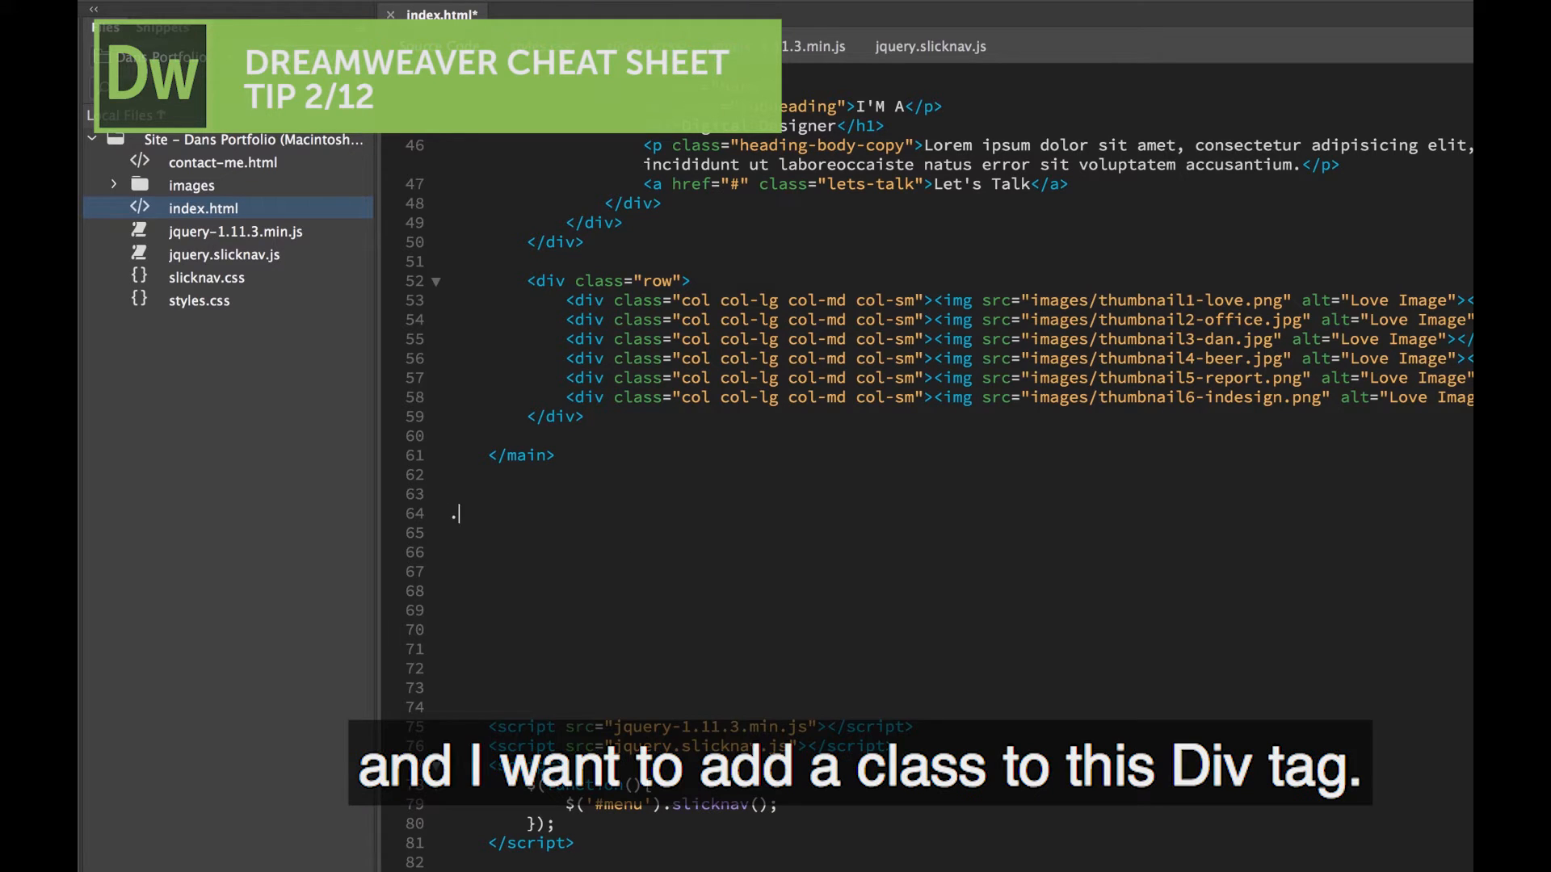
# - Expand the Emmet abbreviation .awesome*6 into six divs of class awesome after the closing main tag
pyautogui.write('co')
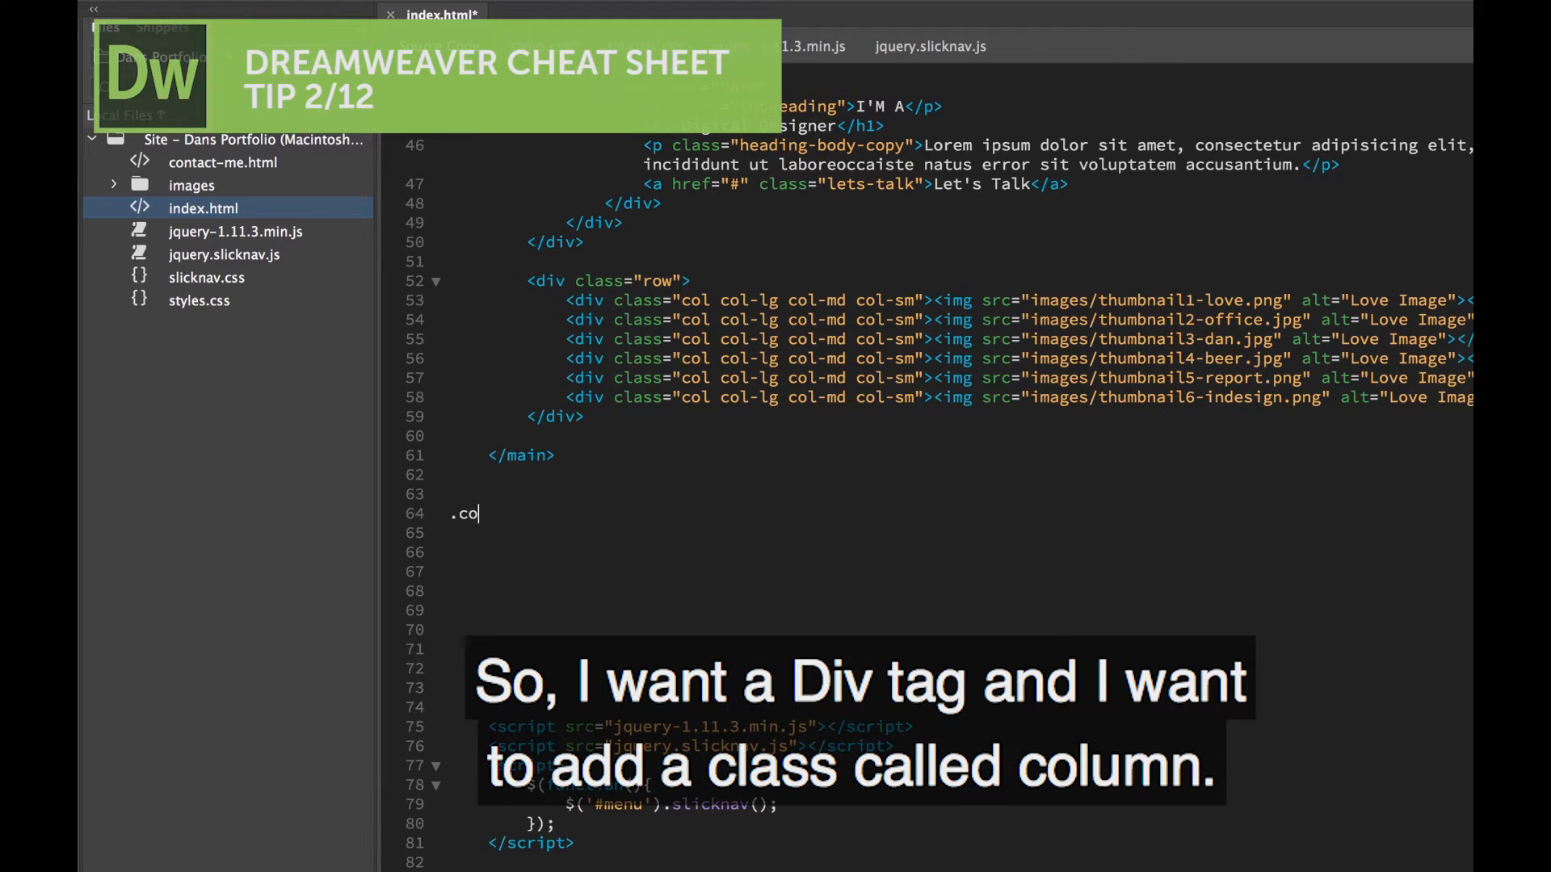
pyautogui.press('Backspace')
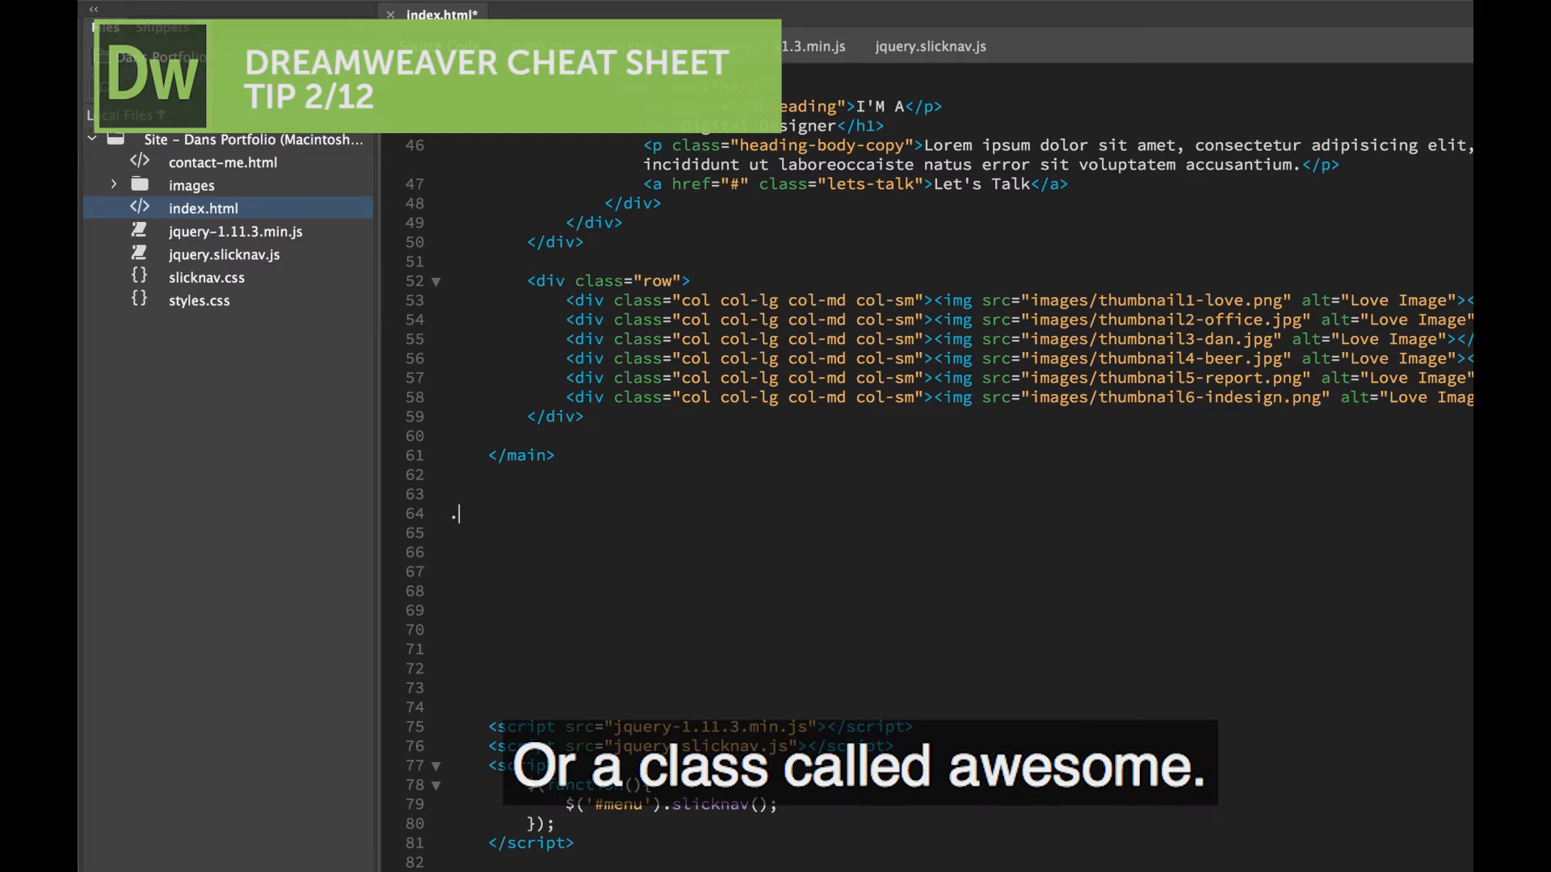
pyautogui.write('aw')
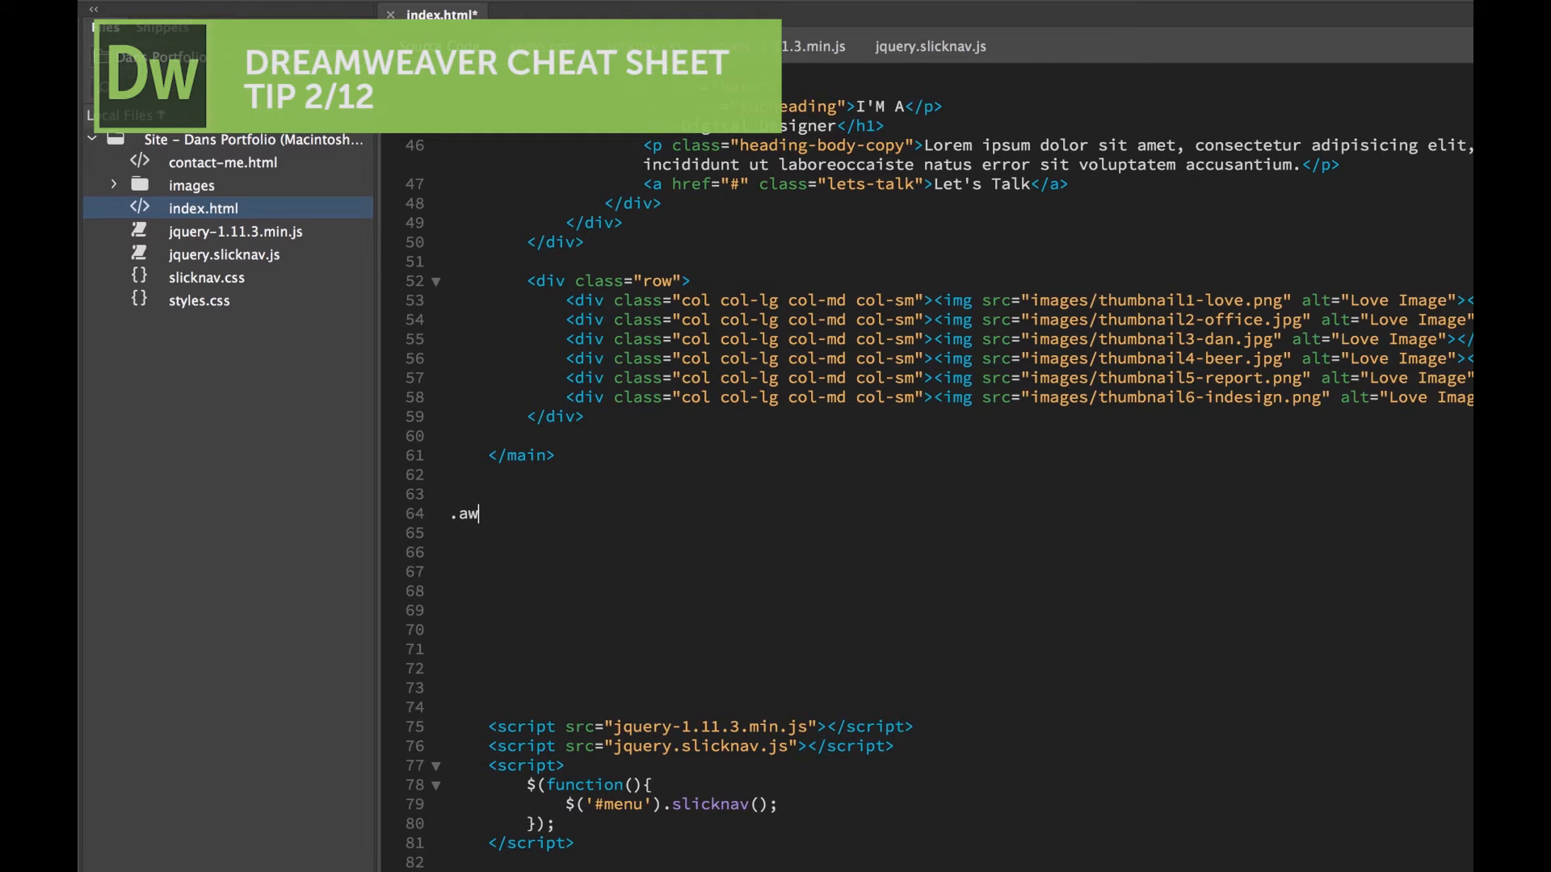
pyautogui.write('esome')
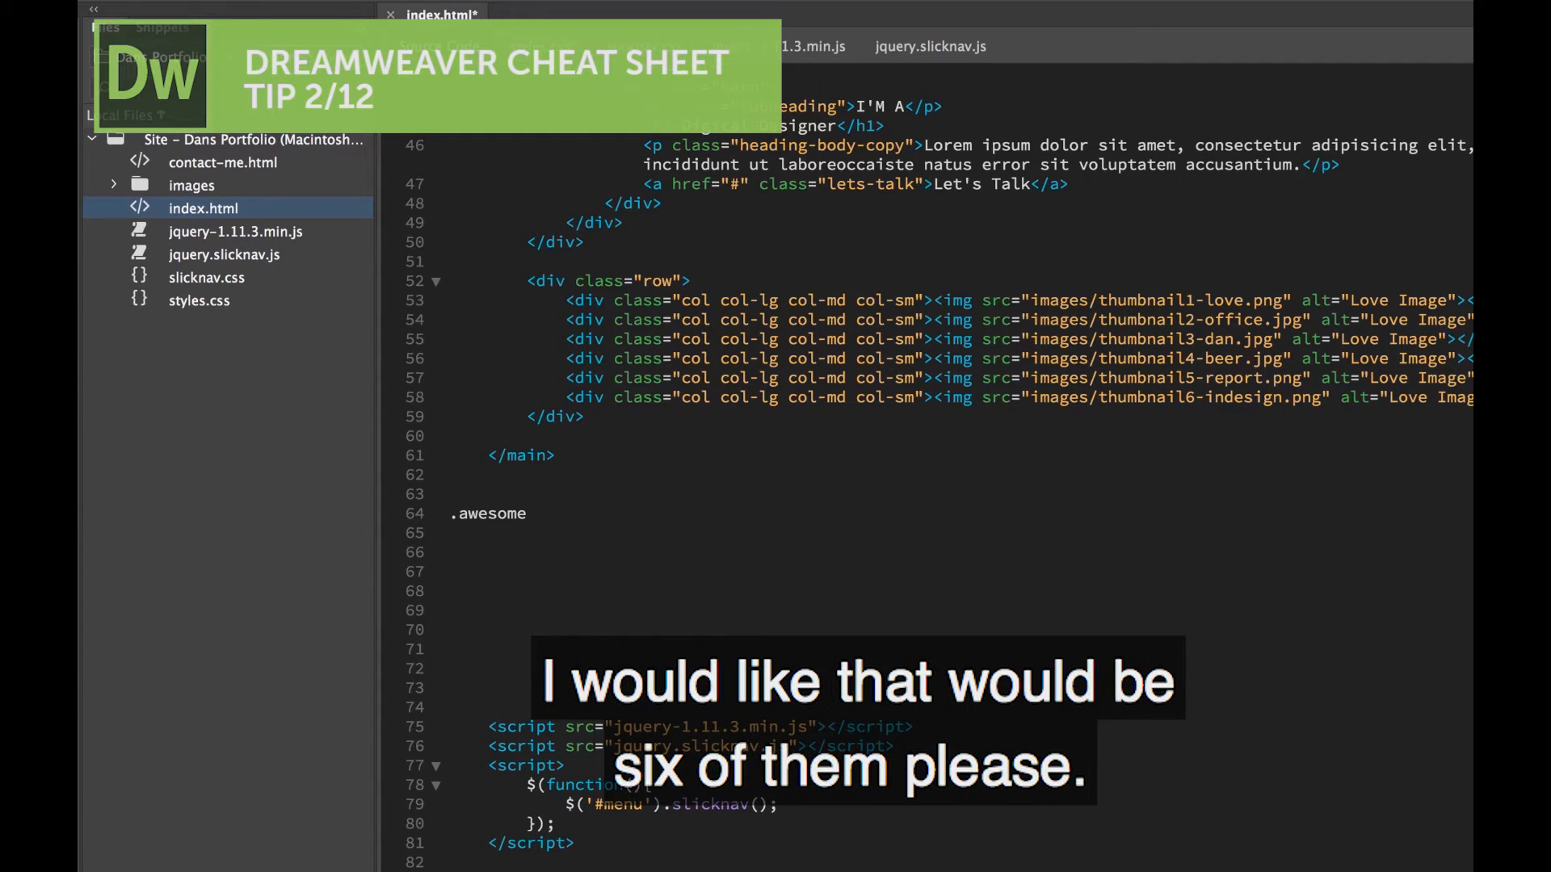
pyautogui.write('*6')
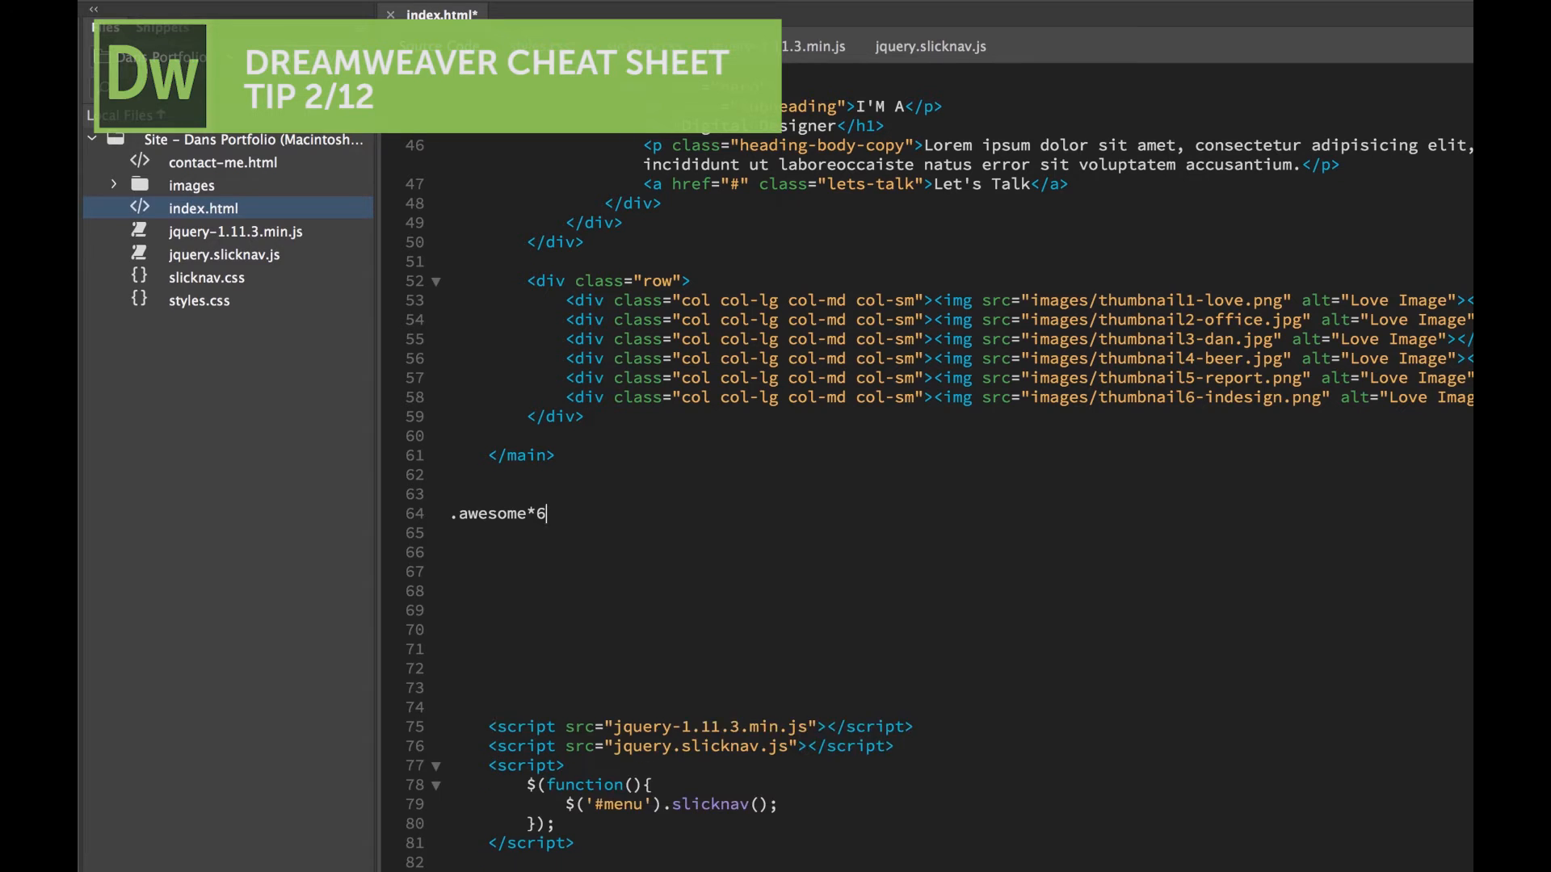
pyautogui.press('Tab')
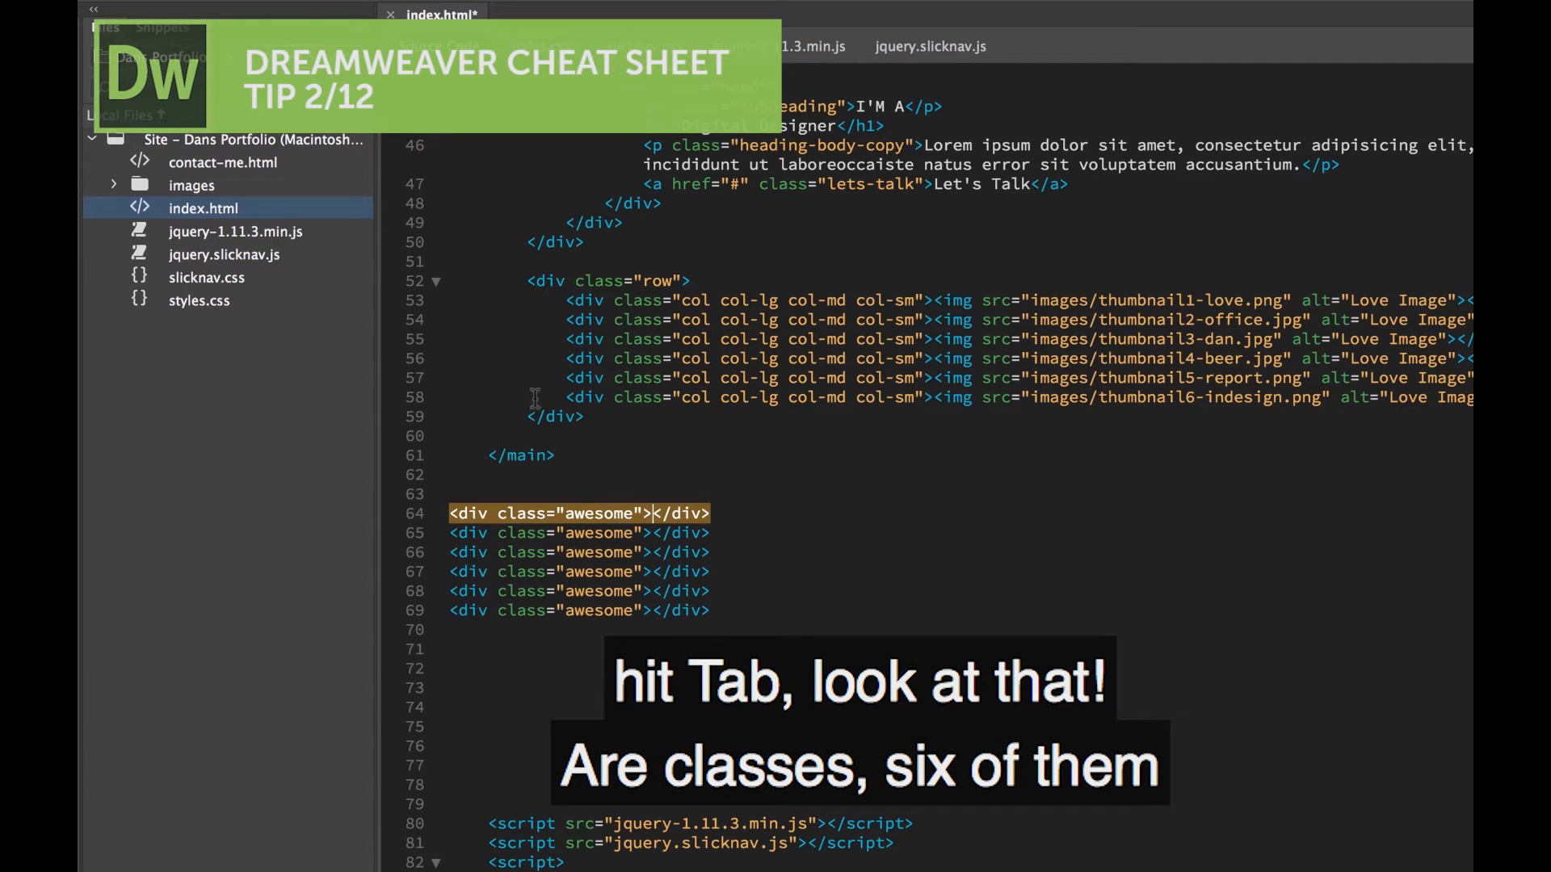
pyautogui.press('Tab')
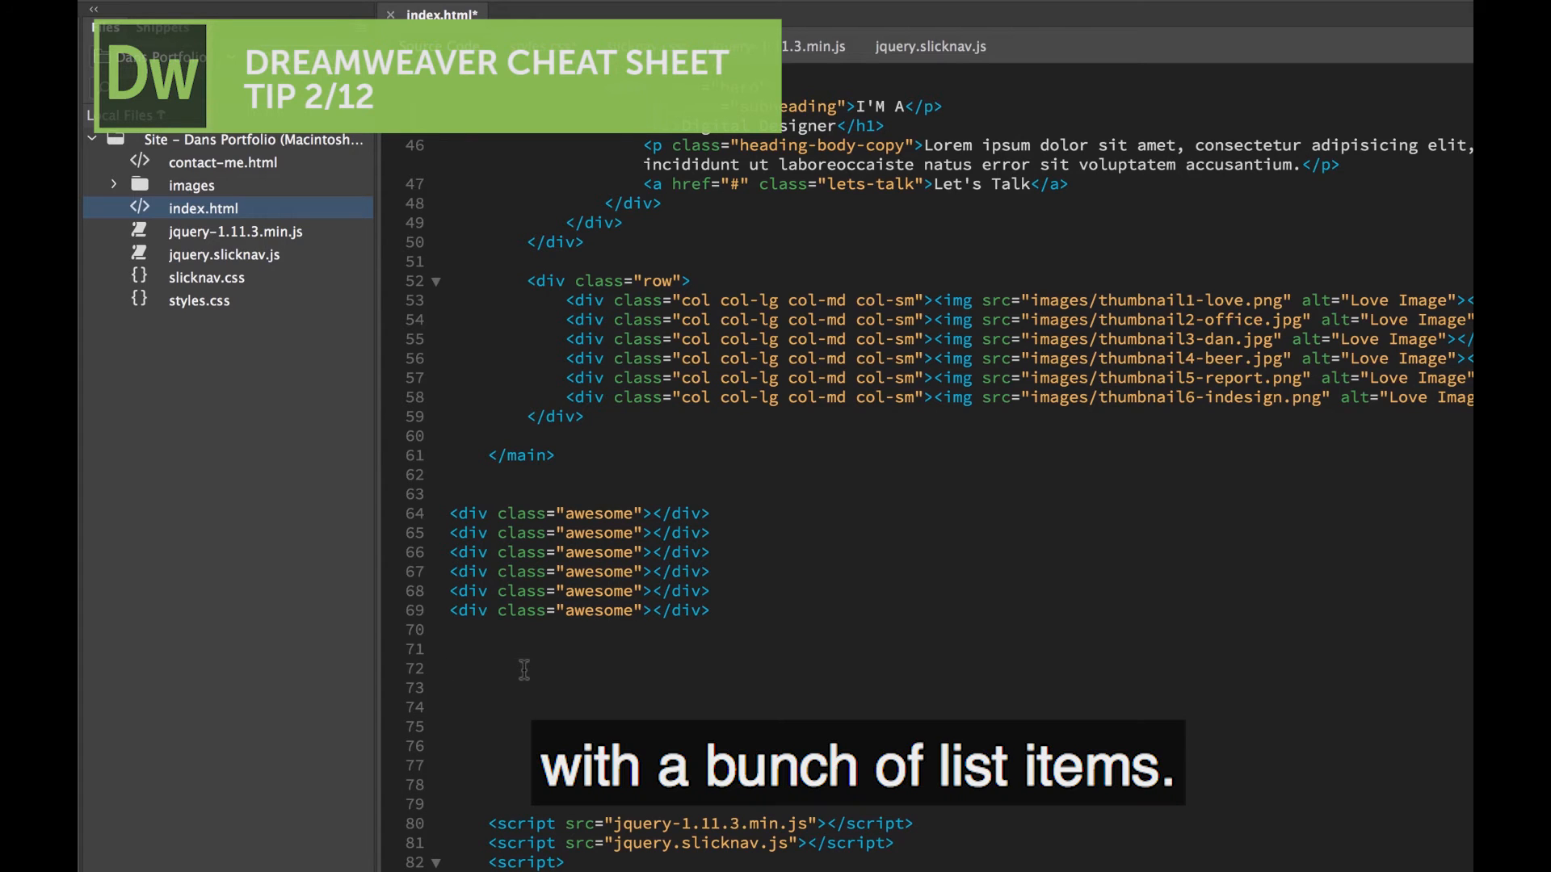
# - Expand ul>li.dans-bullets*20 with Emmet into an unordered list of twenty dans-bullets items
pyautogui.write('ul>li*20')
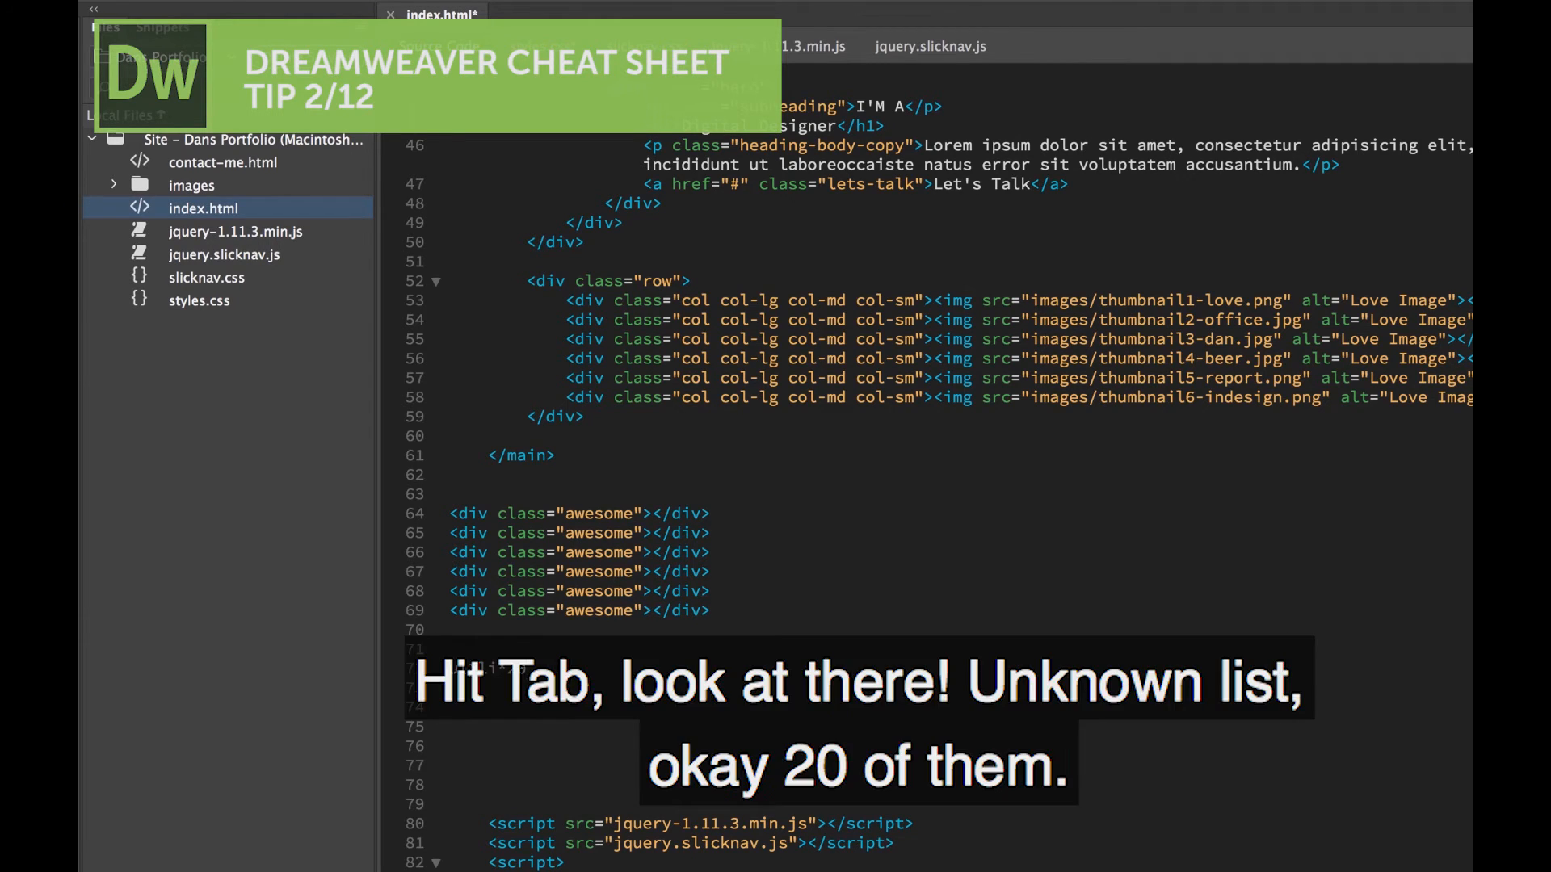
pyautogui.press('Tab')
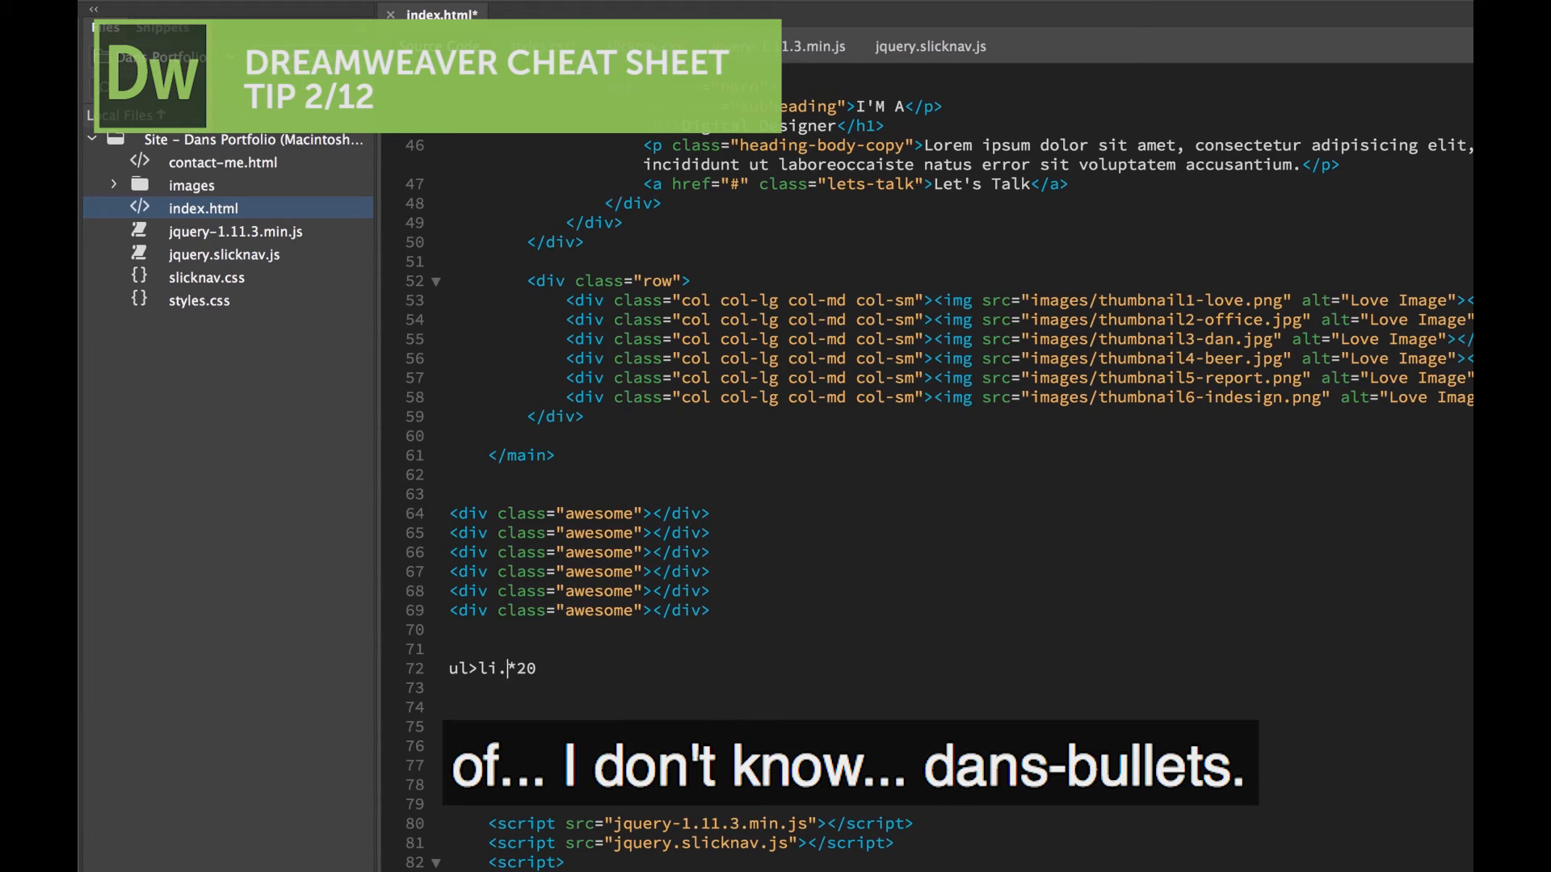
pyautogui.write('dan')
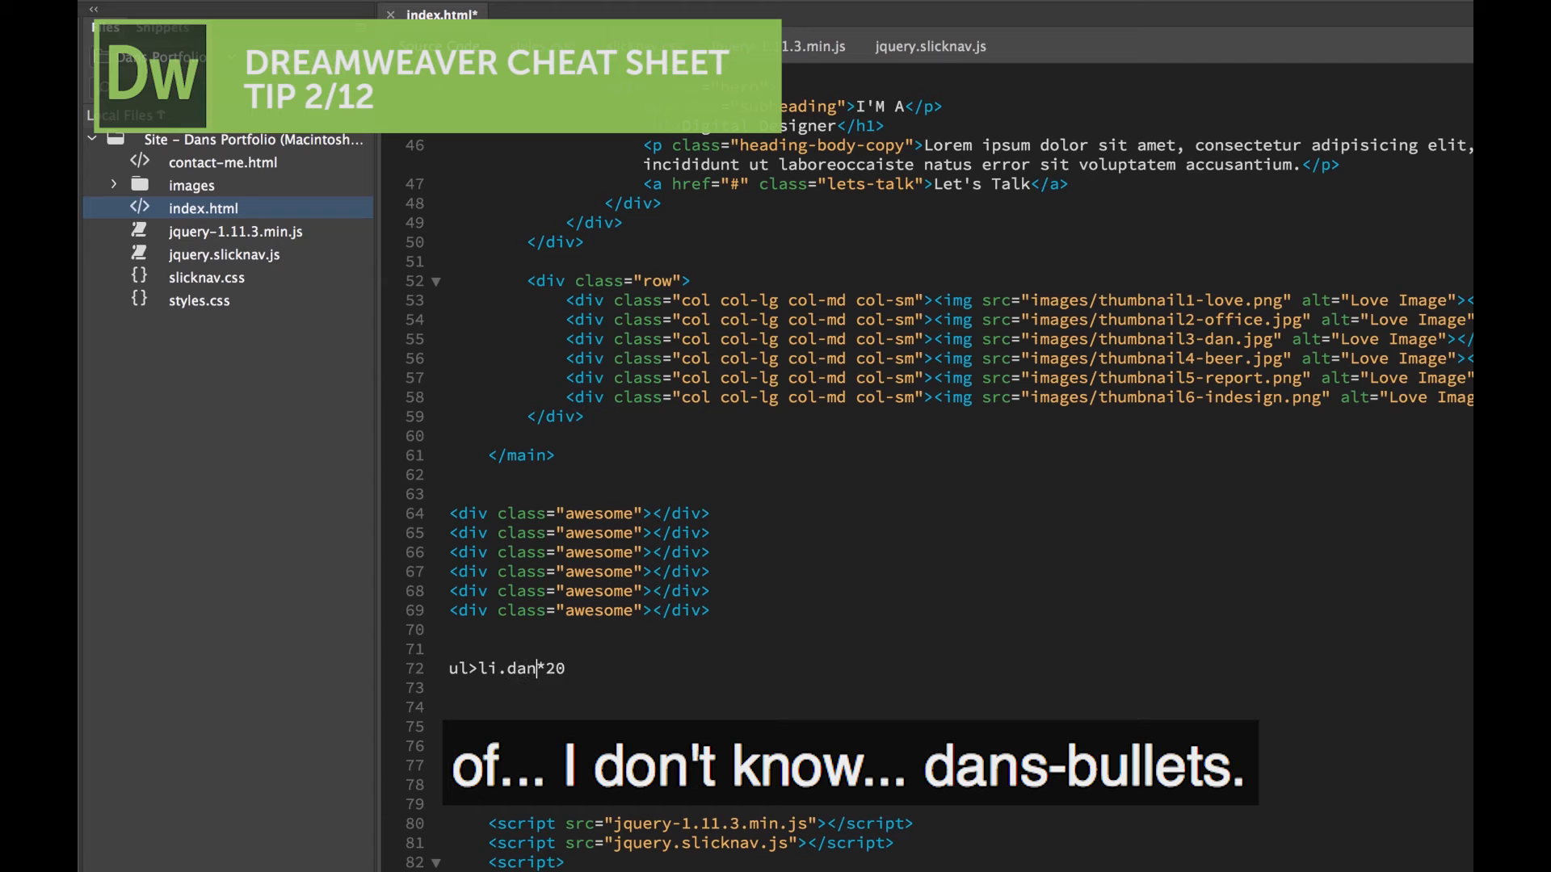
pyautogui.write('s-bulle')
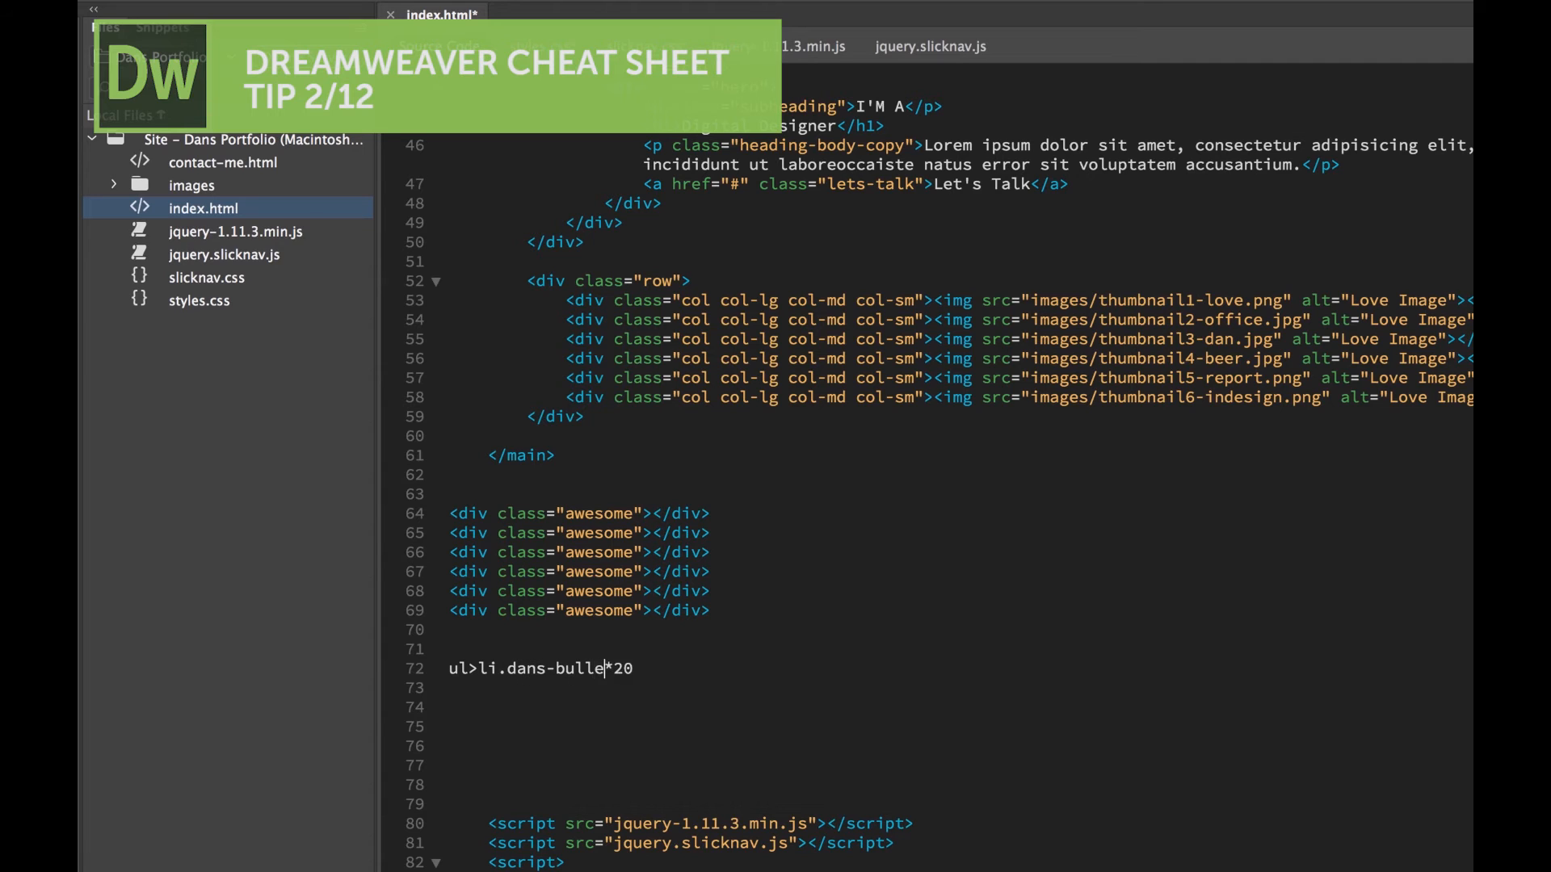
pyautogui.write('ts')
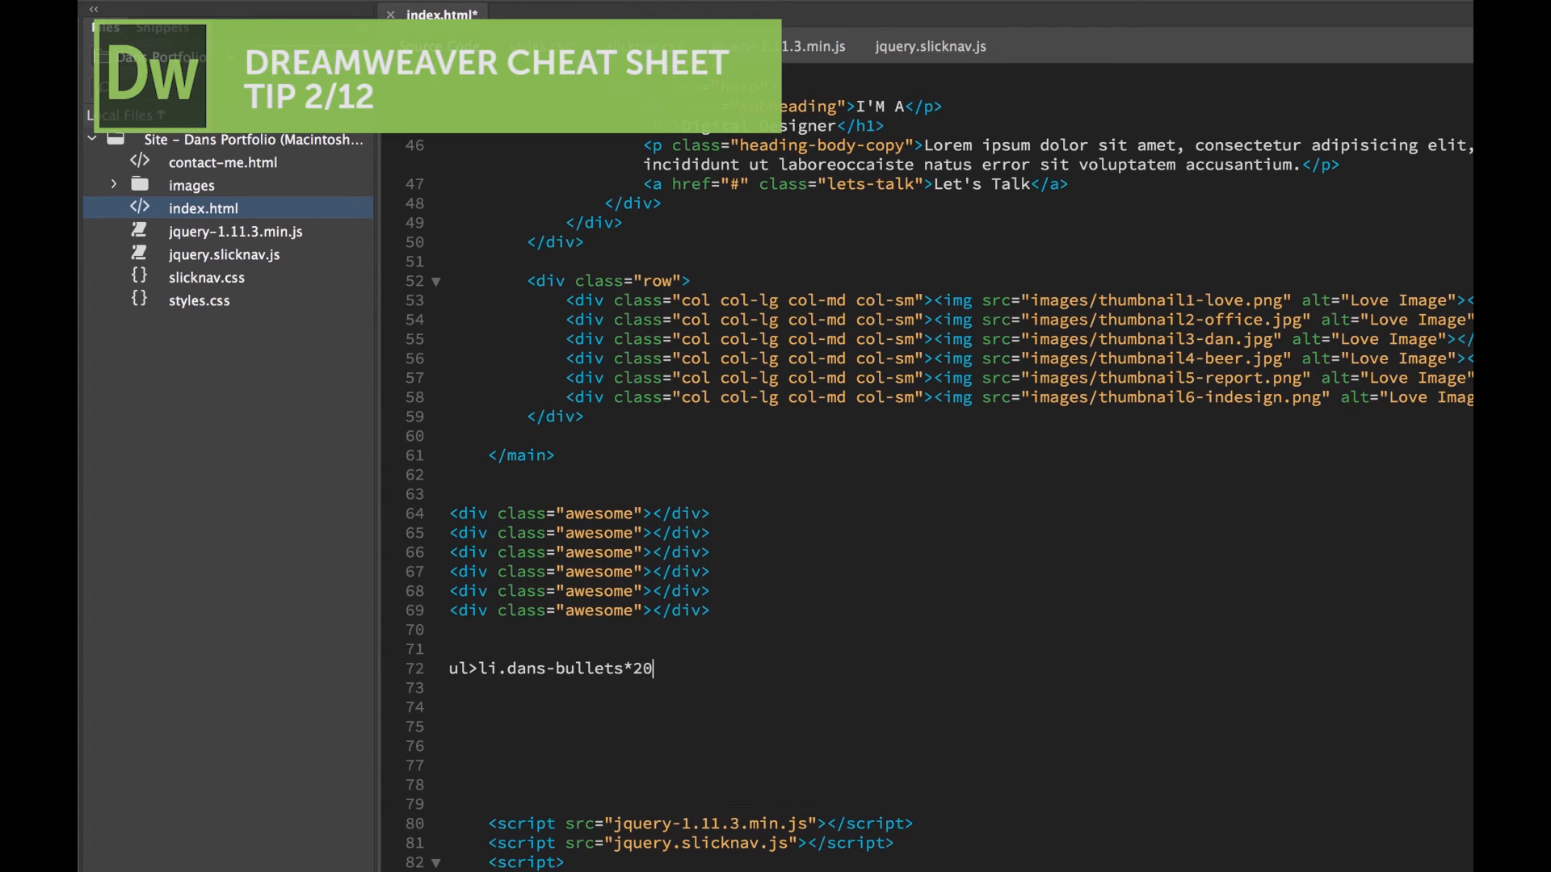
pyautogui.press('Tab')
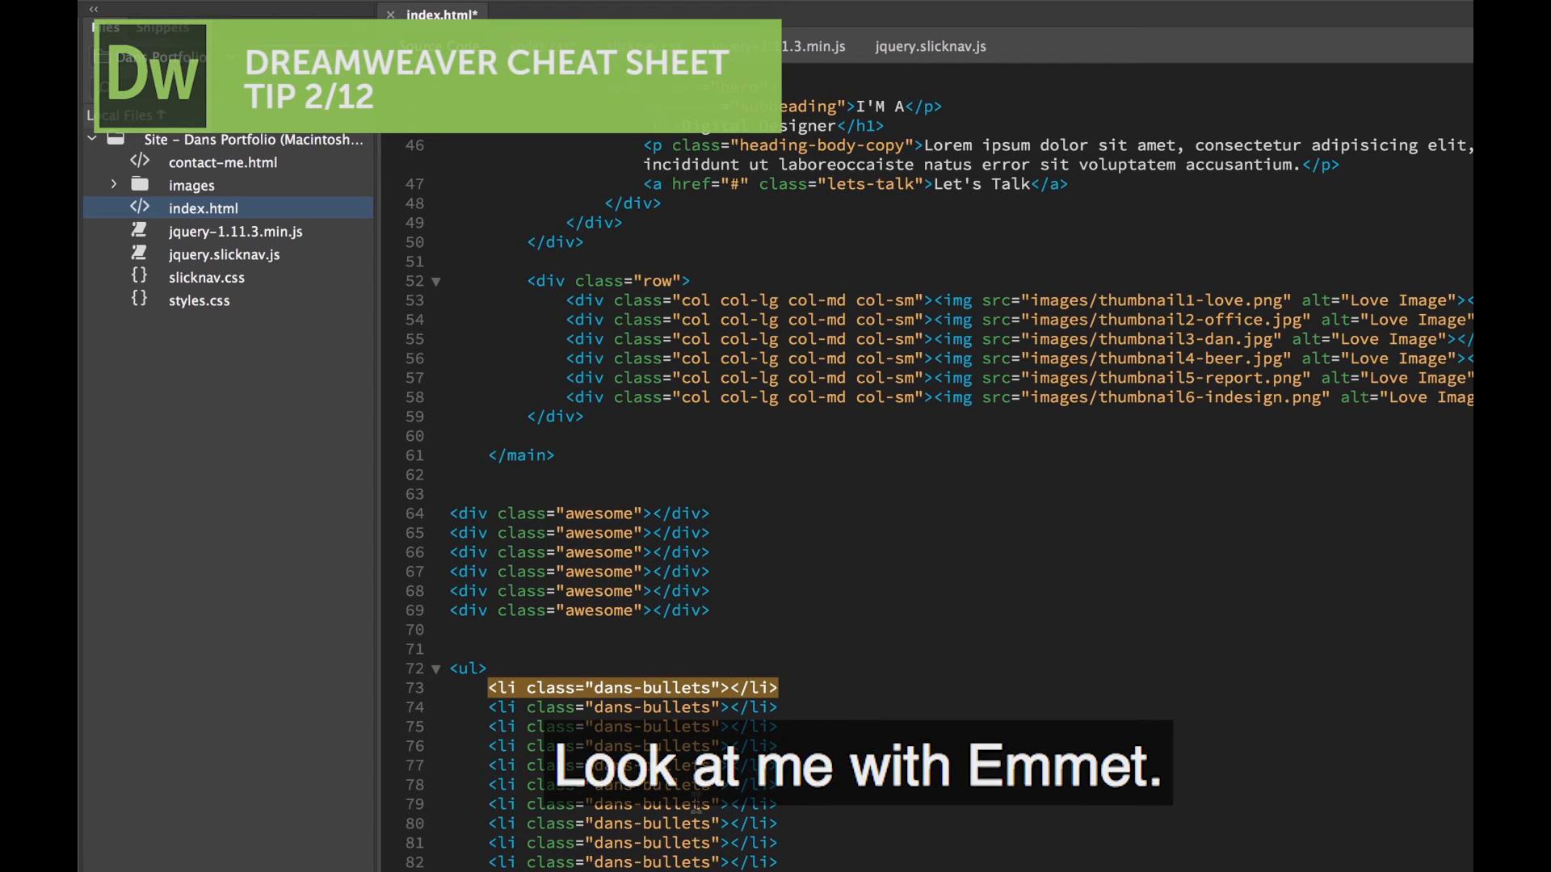
# - Remove the dans-bullets list and the stray word emmet, leaving a blank line under the awesome divs
pyautogui.scroll(-3)
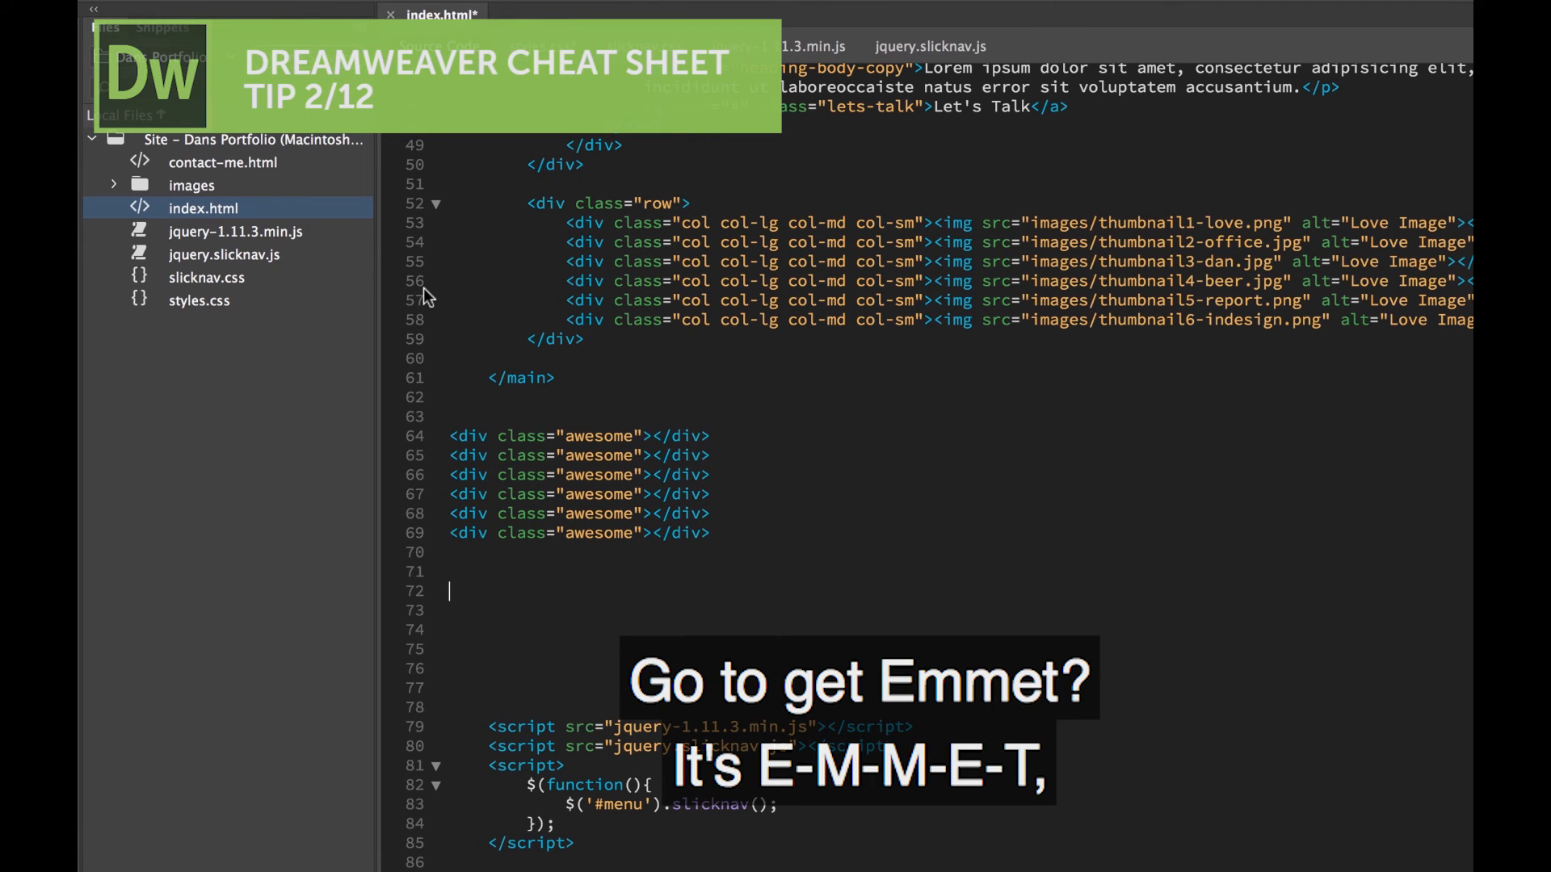
pyautogui.write('emmet')
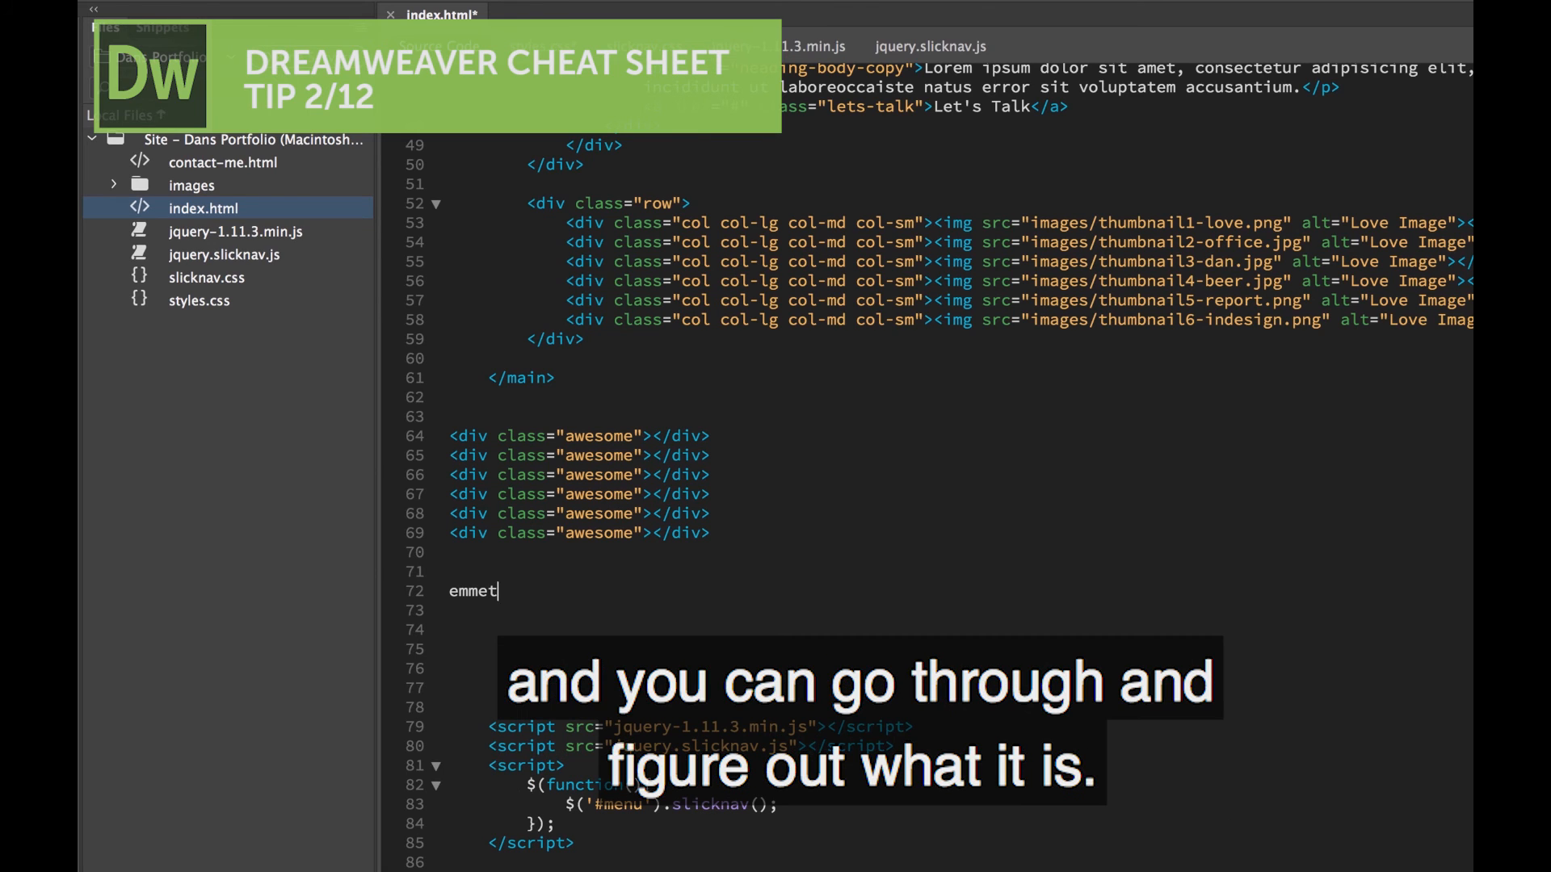
pyautogui.press('Backspace')
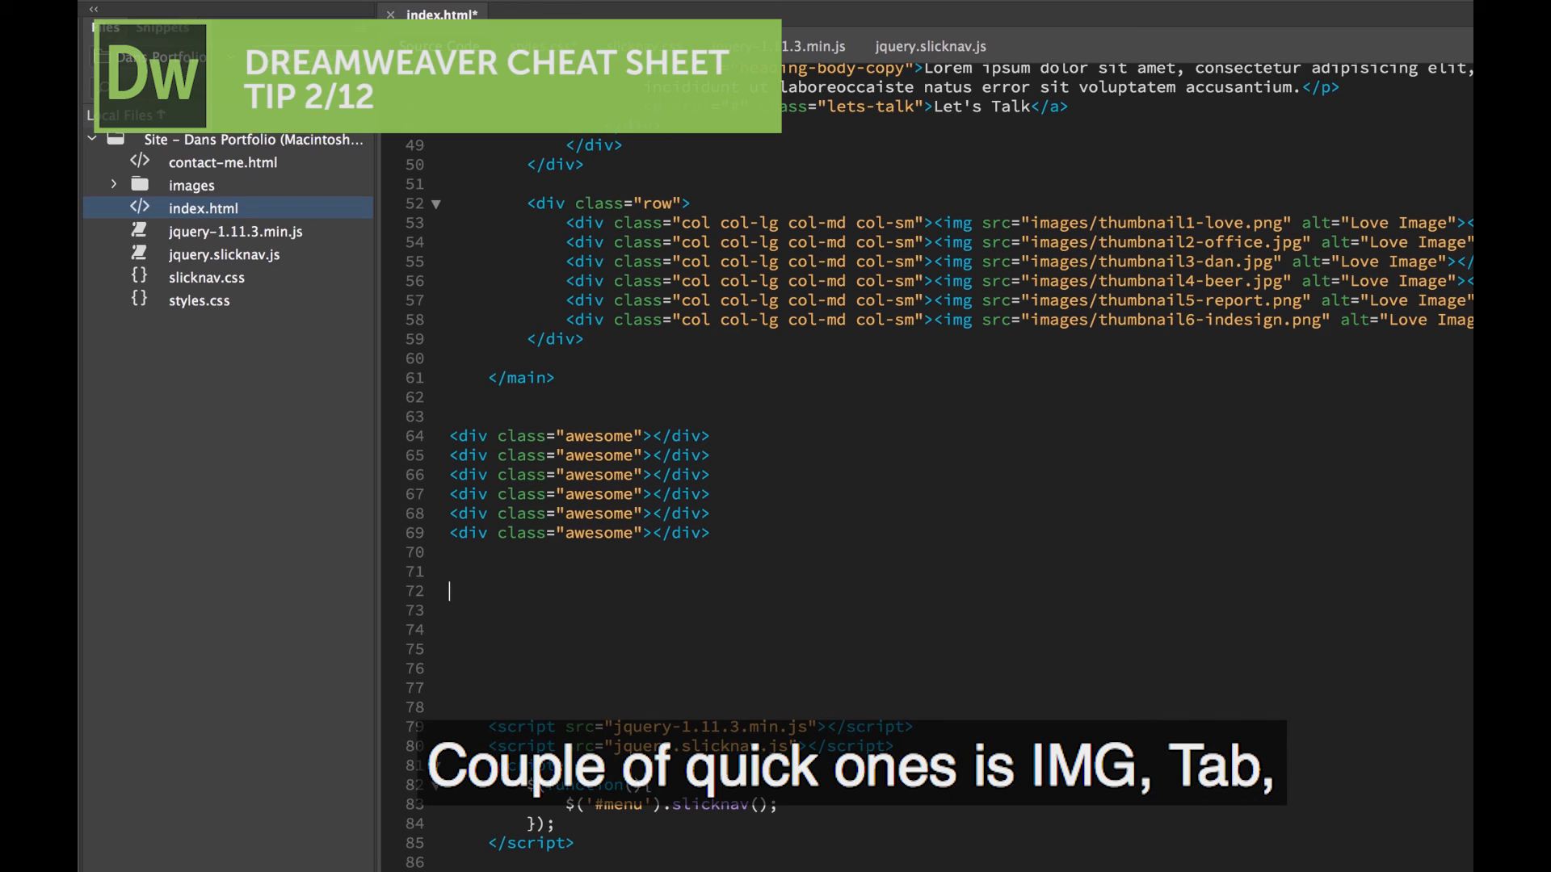